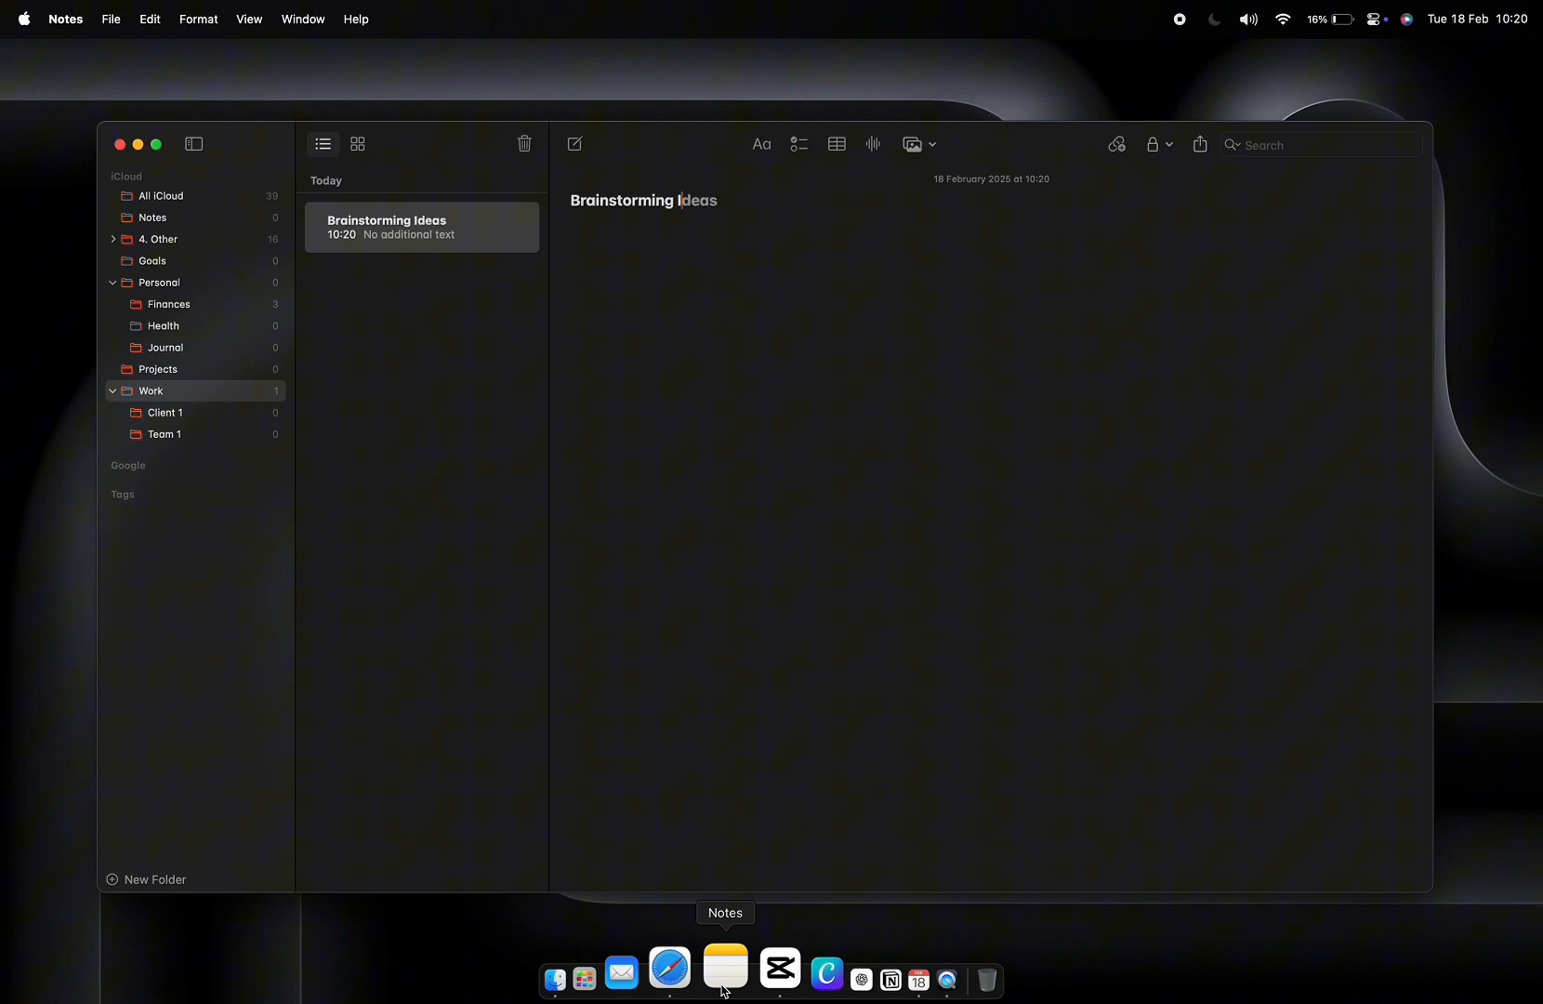
Finish the title with 'for a new business', then add a 'Goal Tracking #goal' note in Goals
text(for a new business #)
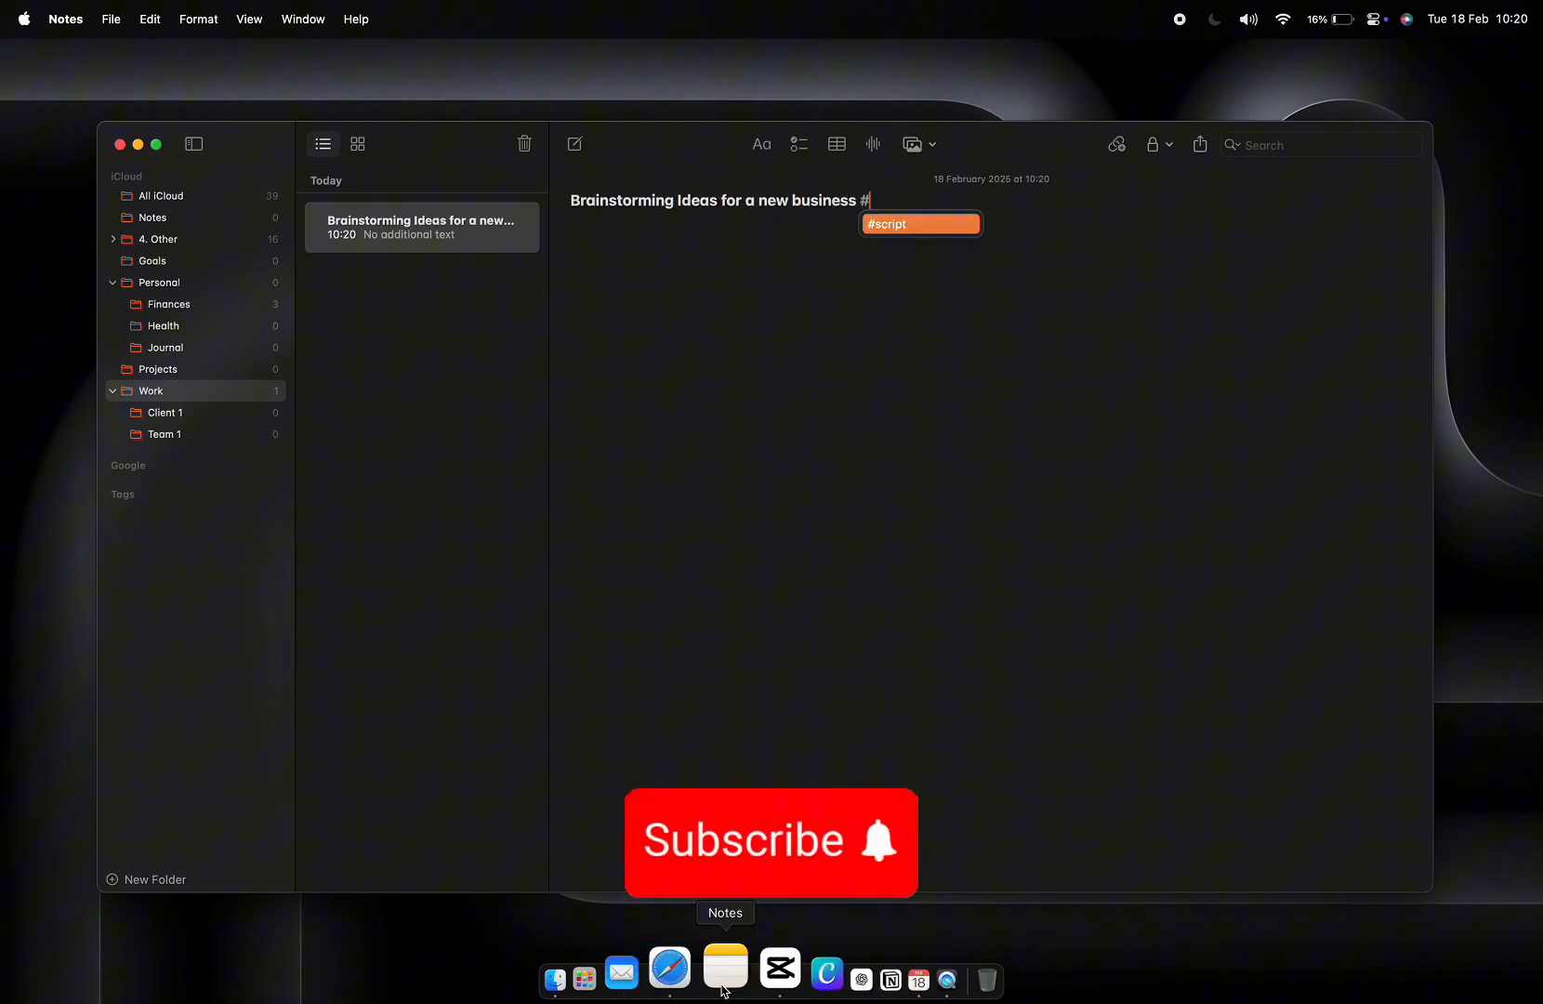
click(152, 260)
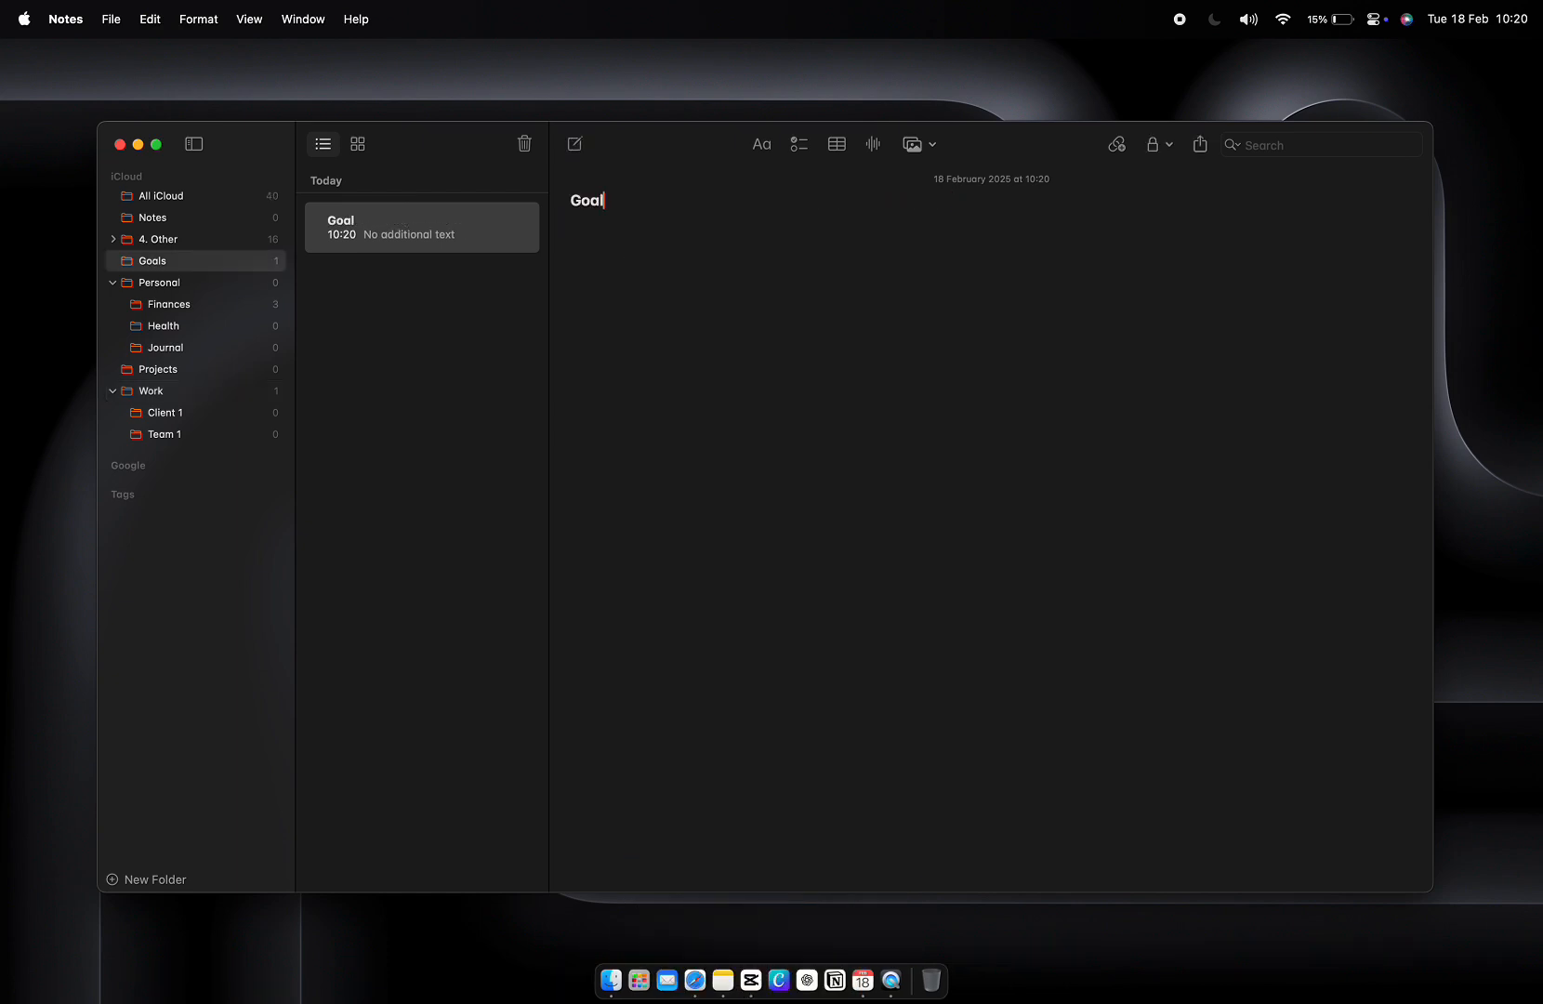
text(Tracking #goal)
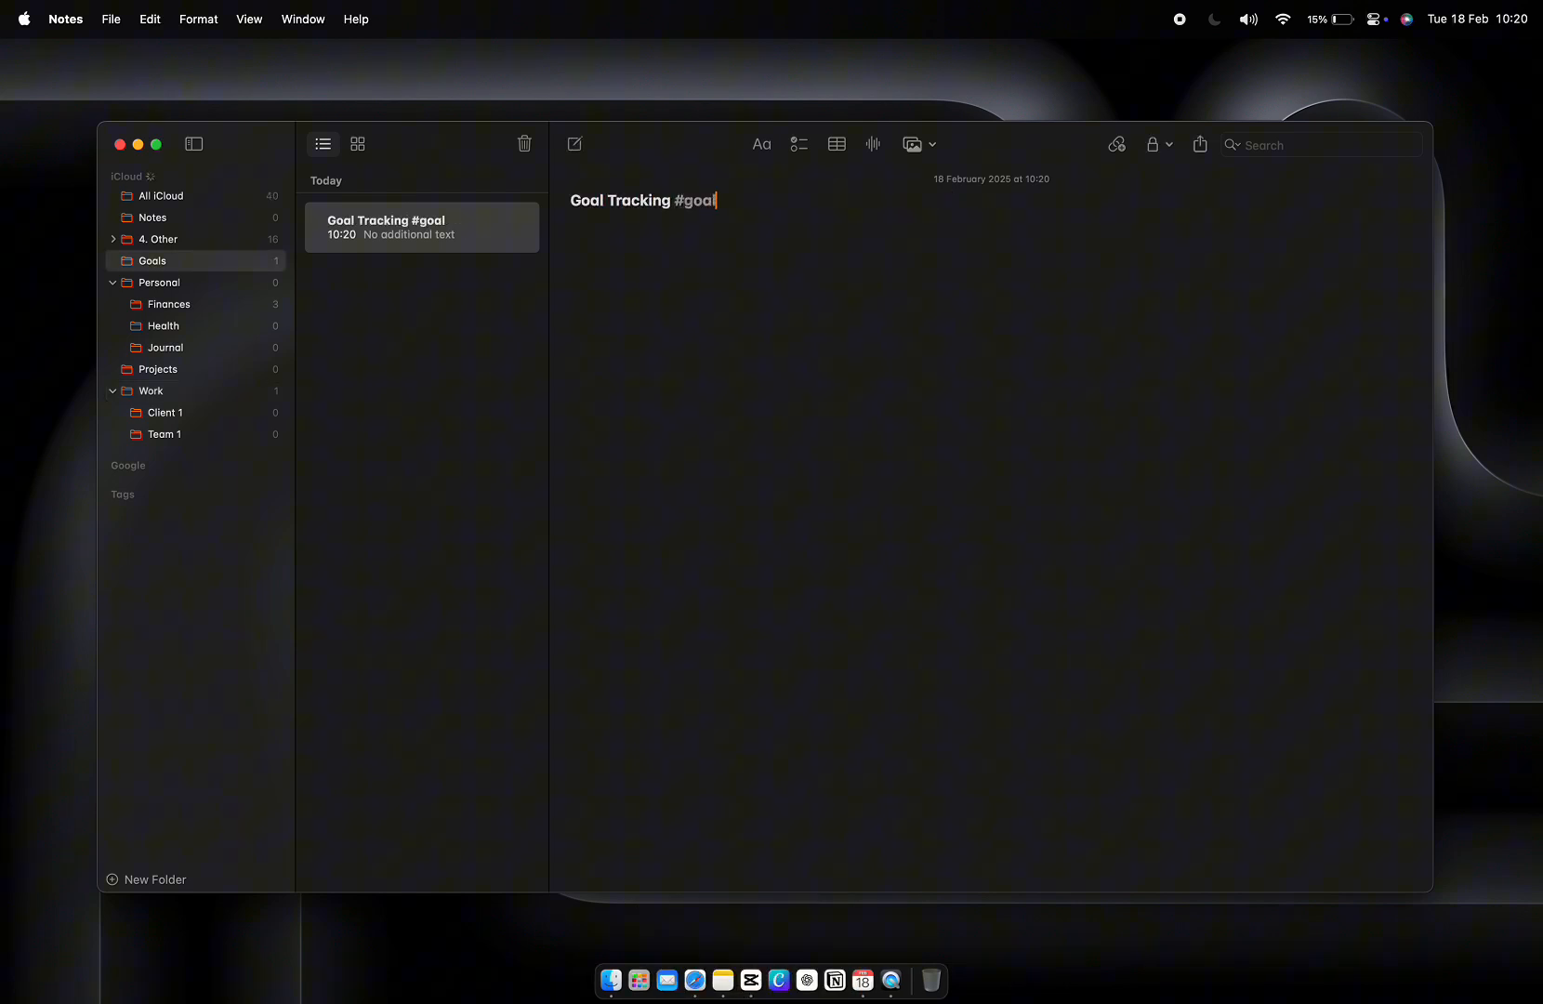
Select the #brainstorm tag in the sidebar so only the business brainstorming note shows
click(155, 215)
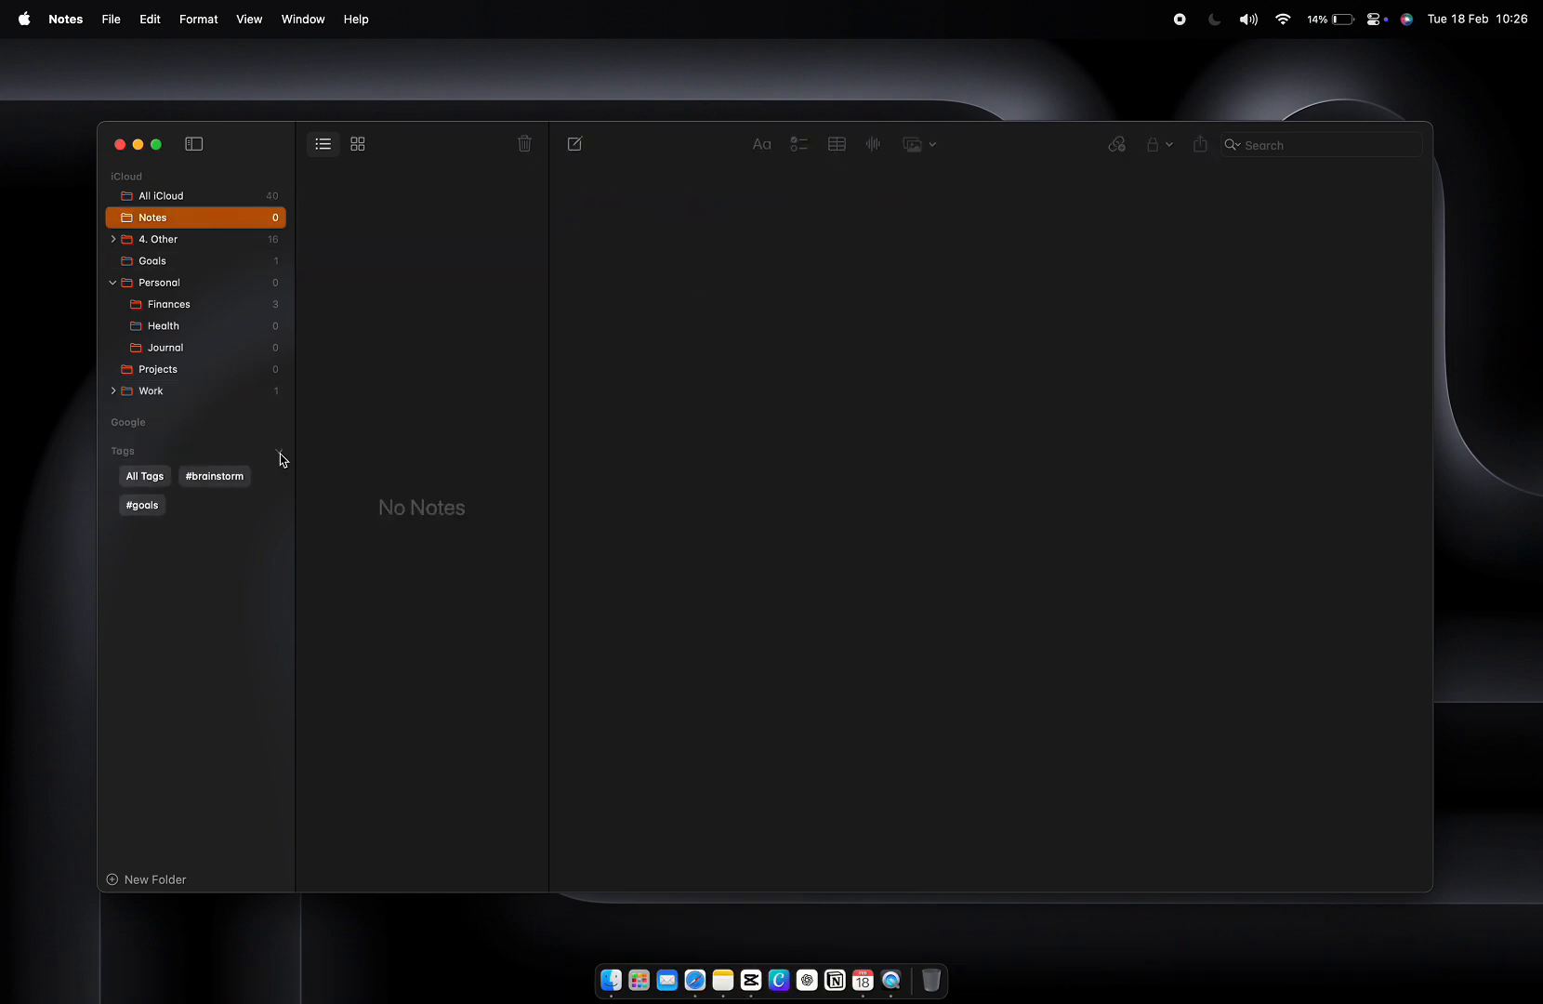
click(214, 476)
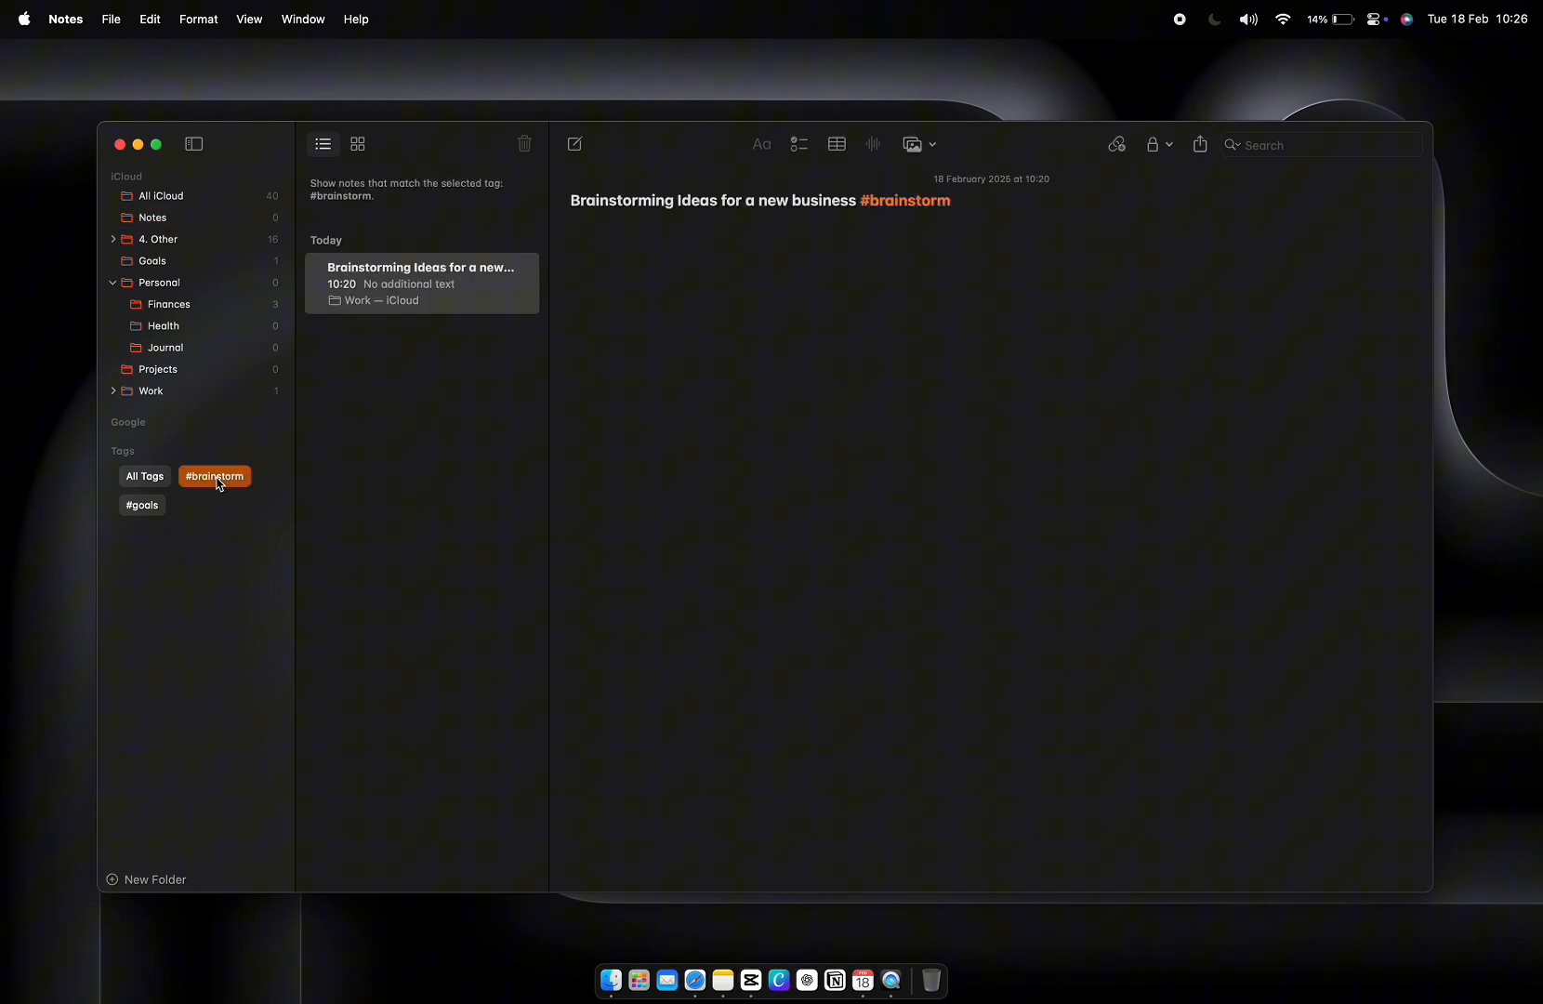
mouse_move(558, 256)
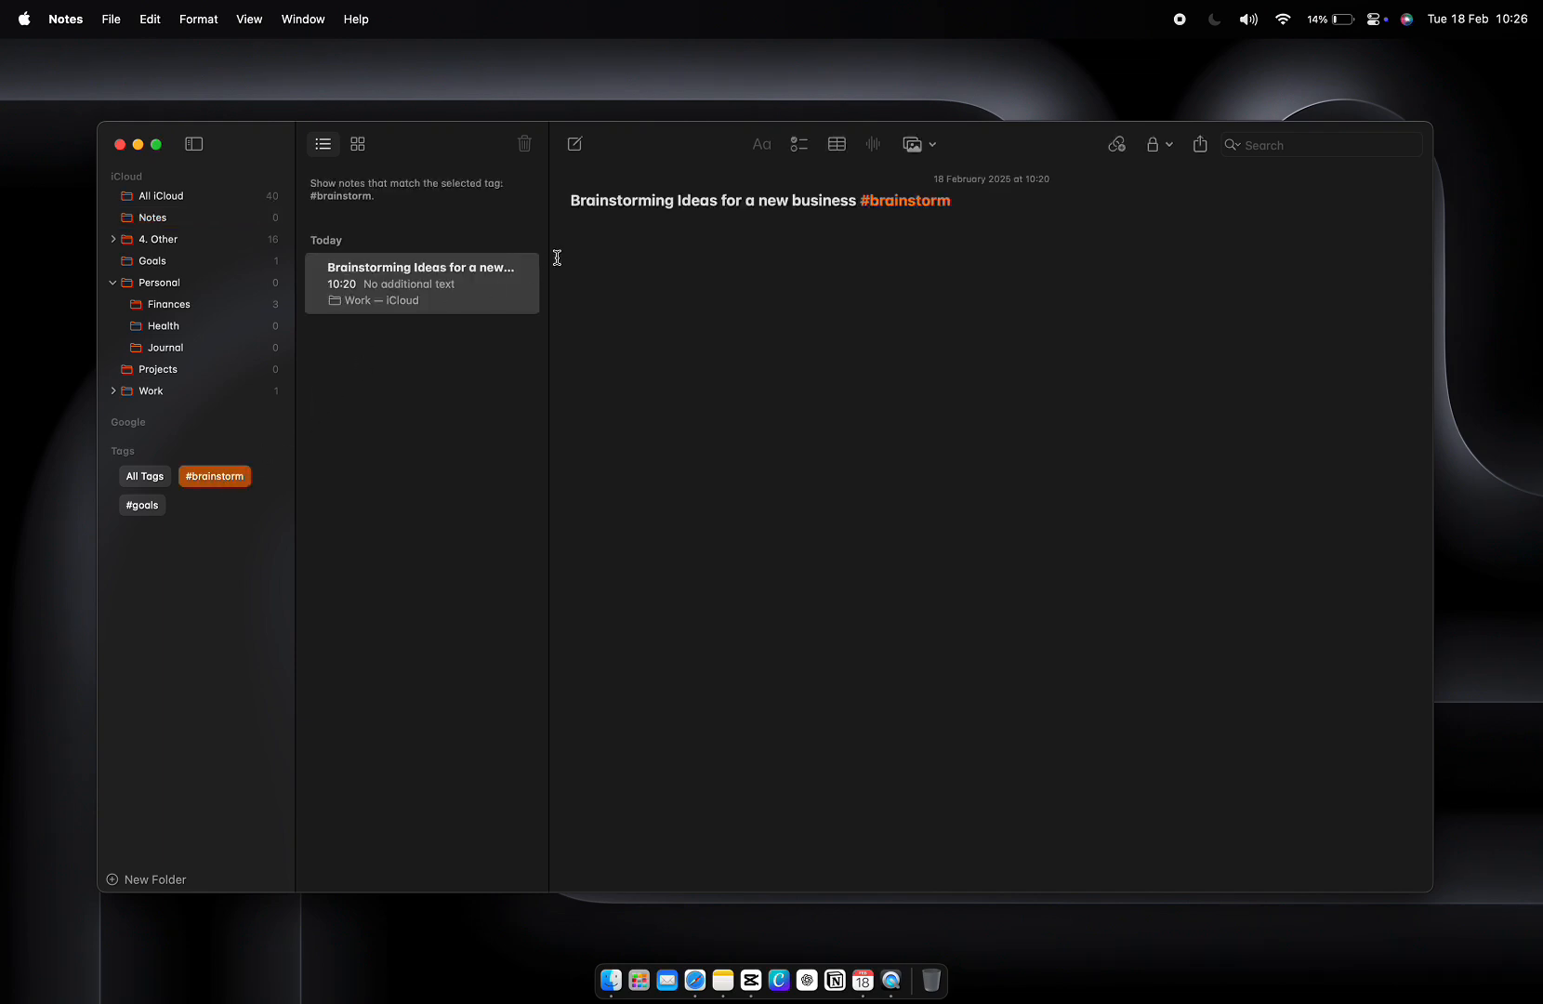